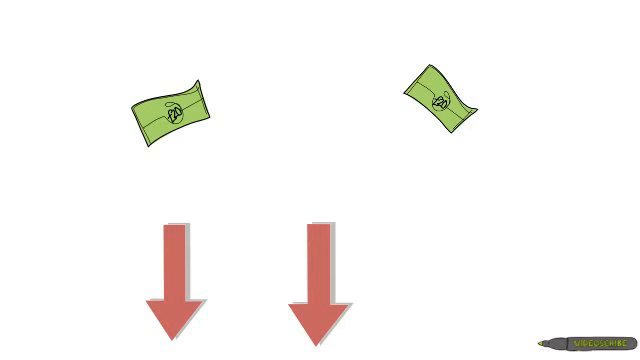
mouse_move(470, 300)
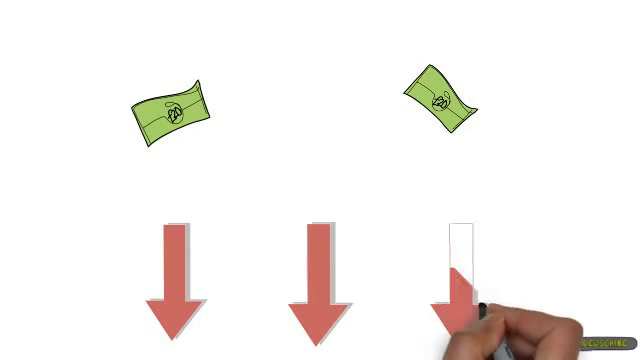